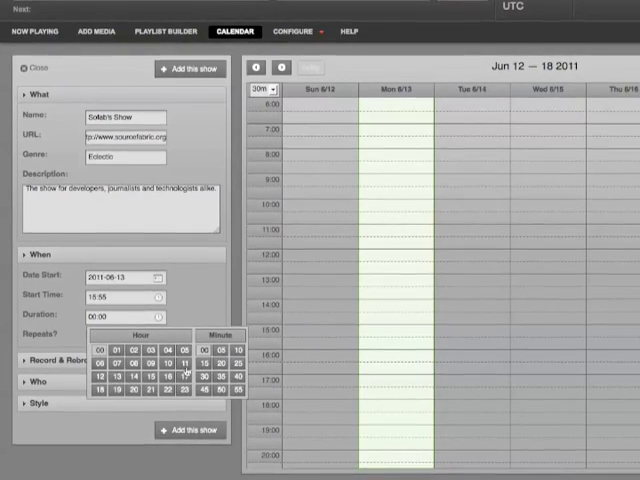
- Set the new show's duration, book it on the June 2011 calendar, and view Now Playing
click(208, 376)
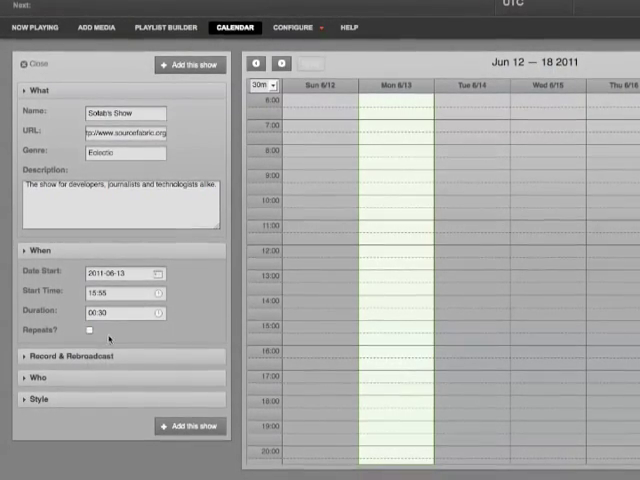
click(88, 328)
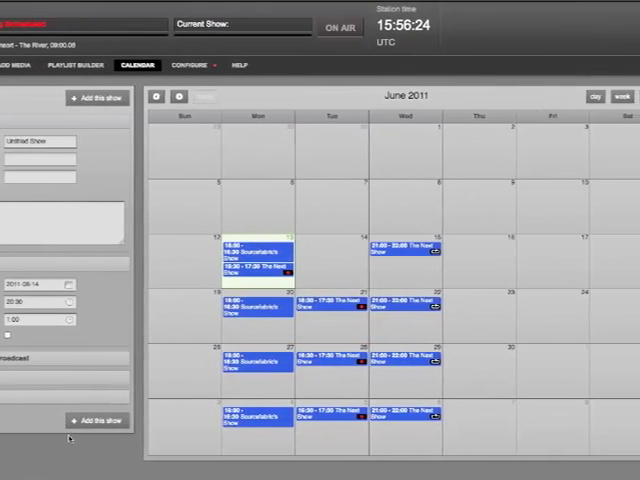
click(20, 64)
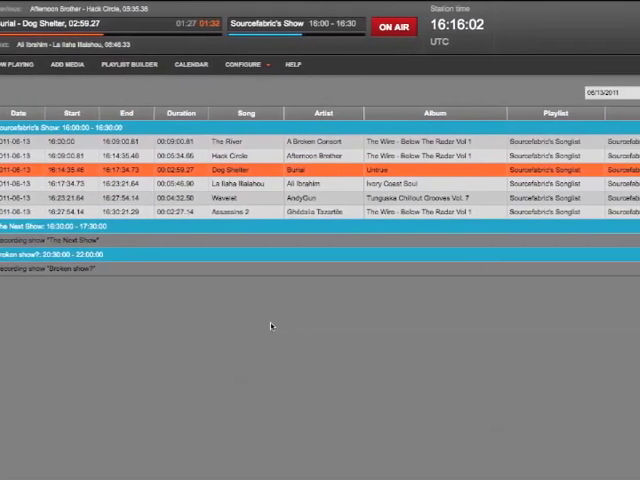
- Show the station preferences under Configure, then browse the Airtime project website
click(244, 64)
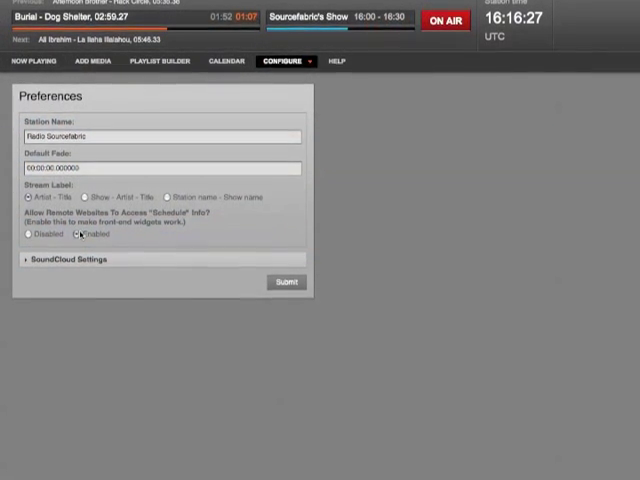
click(64, 258)
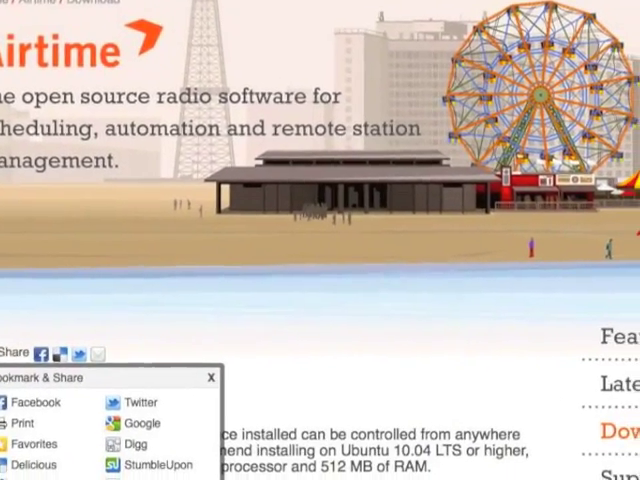
scroll(down, 3)
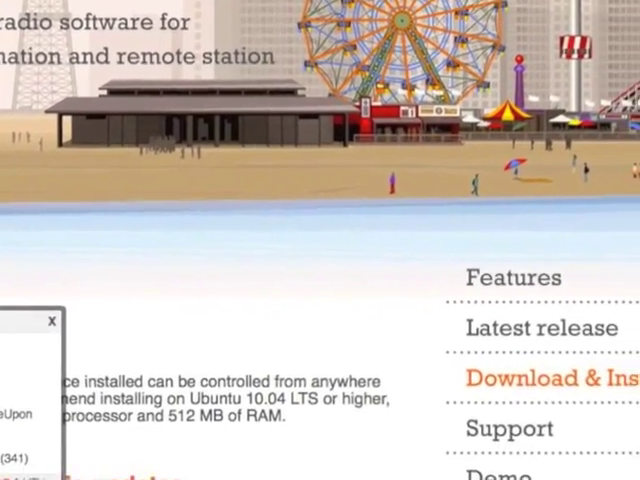